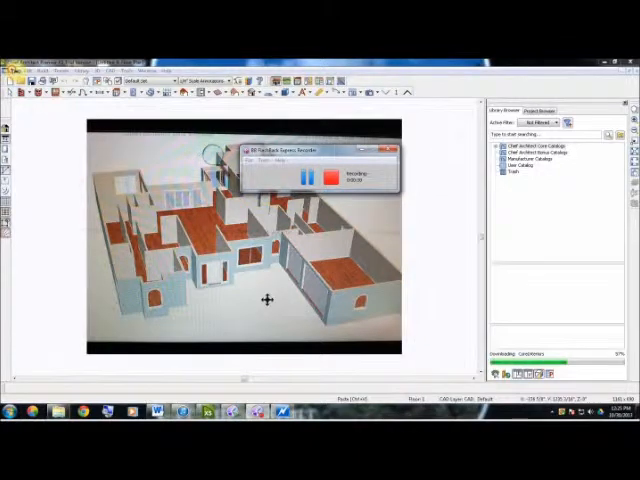
Step: Start a new blank floor plan from the File menu, replacing the 3D house view
left_click(12, 72)
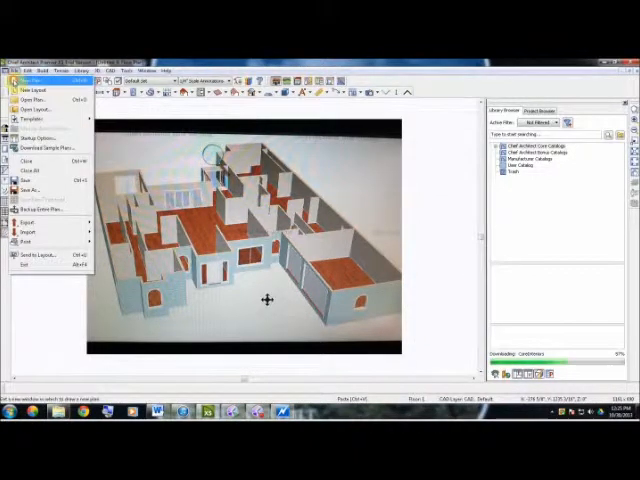
left_click(24, 88)
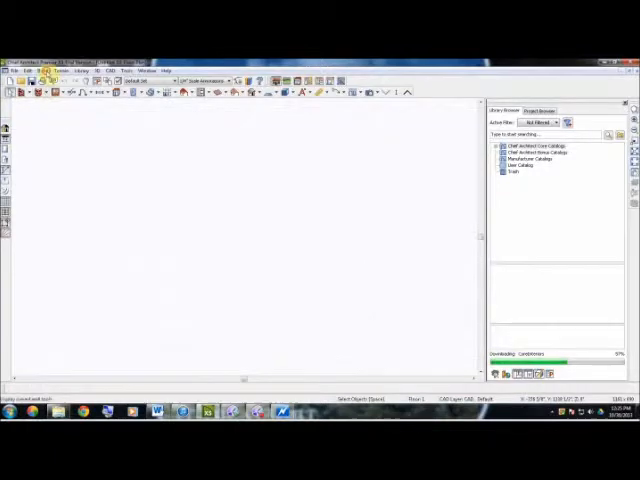
Step: Draw exterior wall segments with the Exterior Wall tool until the L-shaped footprint closes
left_click(38, 70)
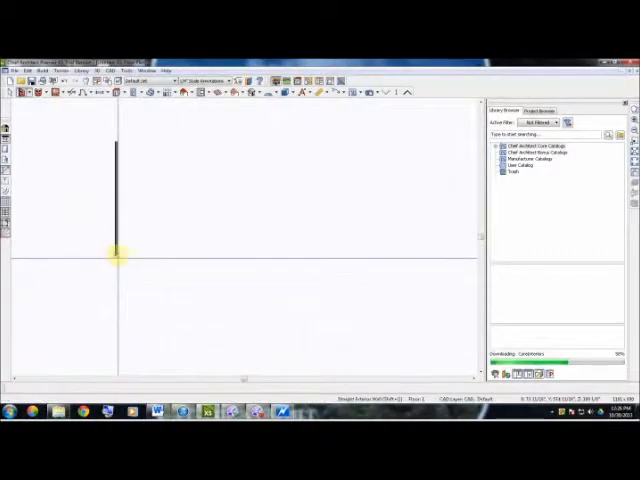
left_click_drag(118, 258, 240, 258)
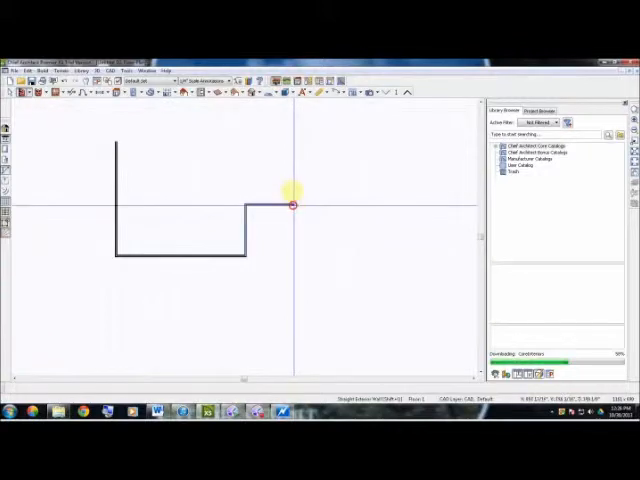
left_click_drag(292, 204, 292, 144)
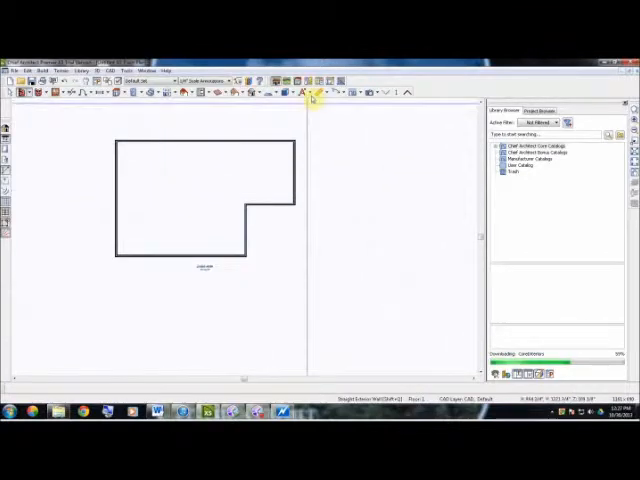
Step: Generate Auto Exterior Dimensions along every side of the L-shaped wall outline
left_click(308, 92)
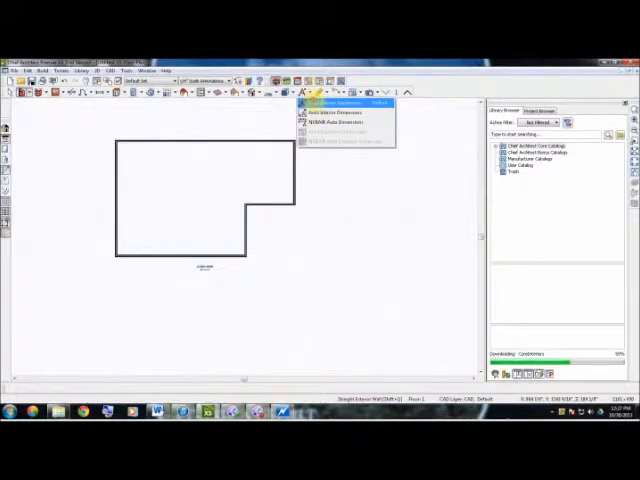
left_click(332, 110)
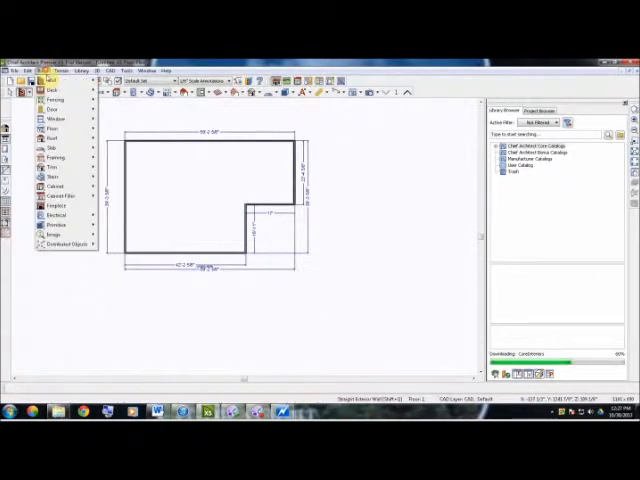
Step: Choose Straight Interior Wall from the Build > Wall options to start dividing rooms
left_click(48, 80)
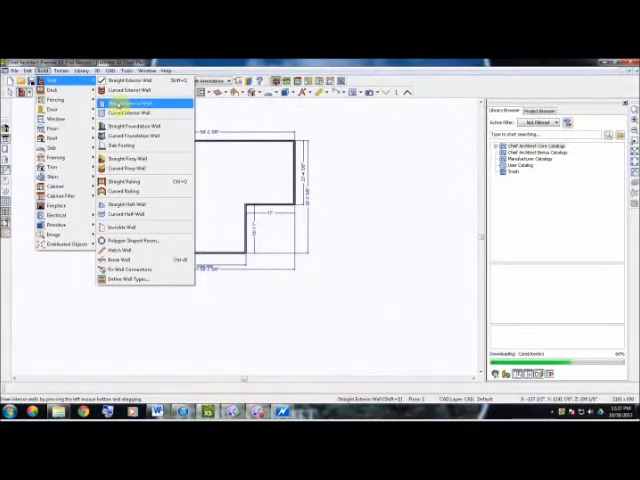
left_click(128, 102)
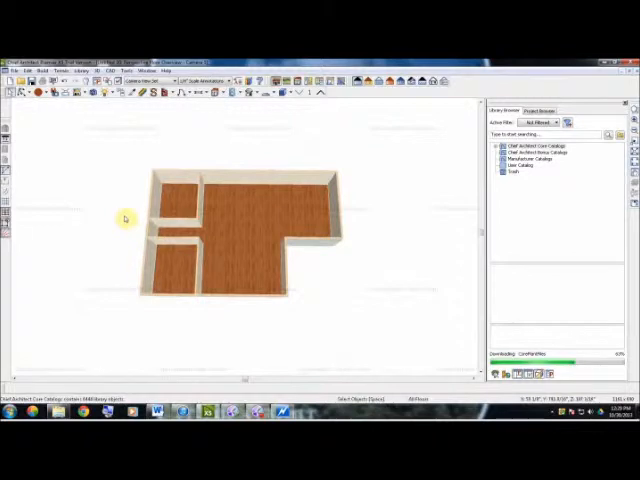
mouse_move(44, 128)
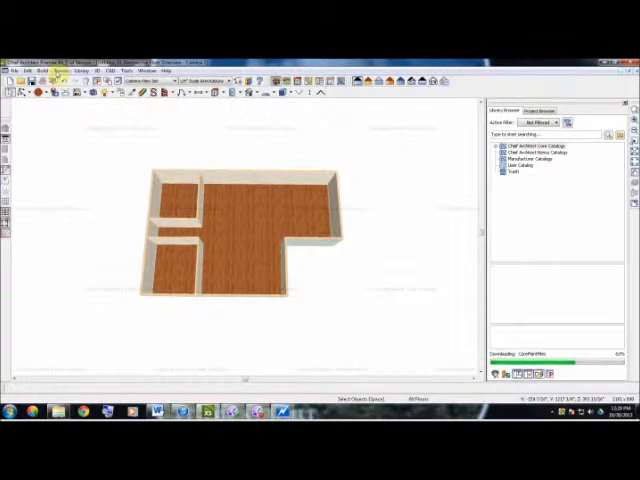
Step: Bring up the wall specification dialog from the Build menu
left_click(62, 72)
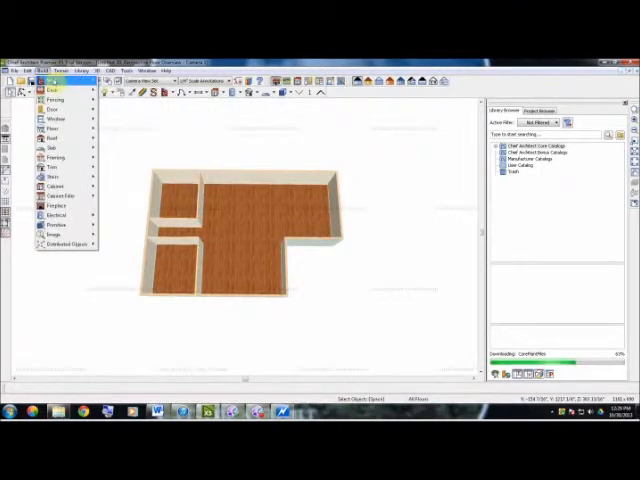
left_click(52, 88)
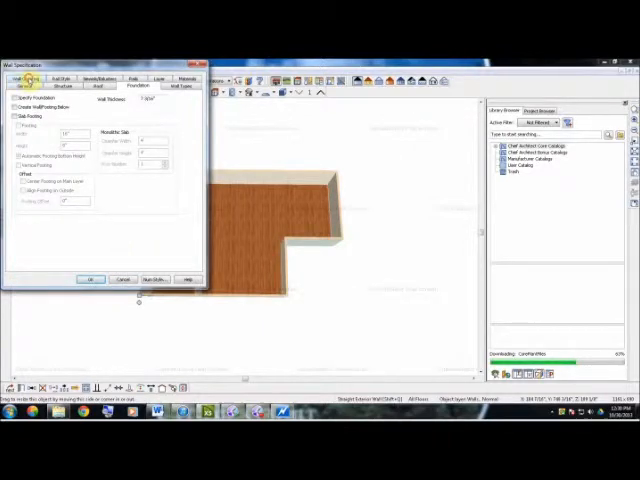
Step: Browse through four different pages of the wall specification settings
left_click(62, 78)
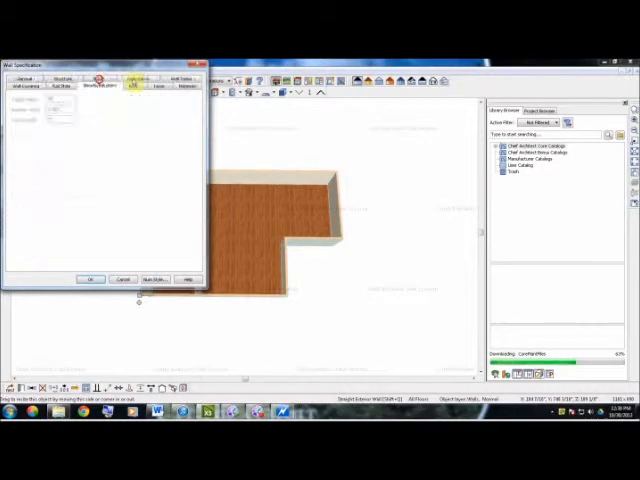
left_click(184, 80)
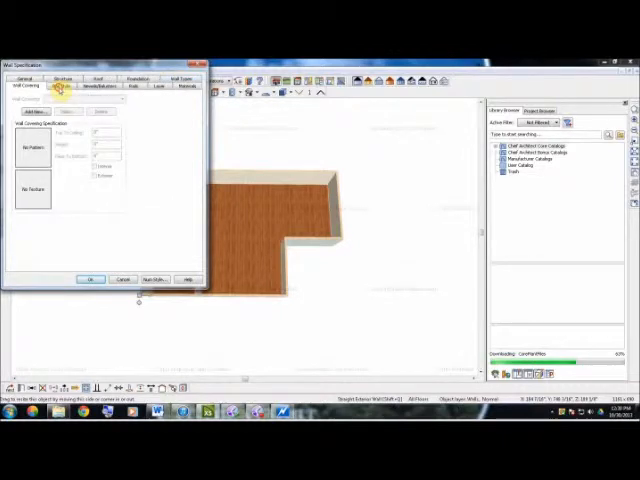
left_click(140, 78)
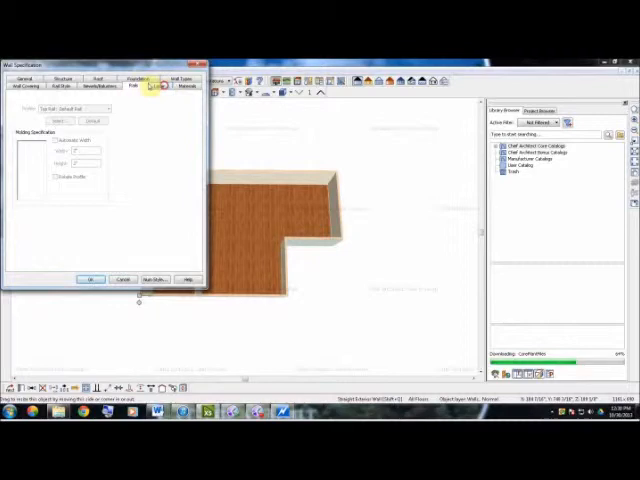
left_click(162, 84)
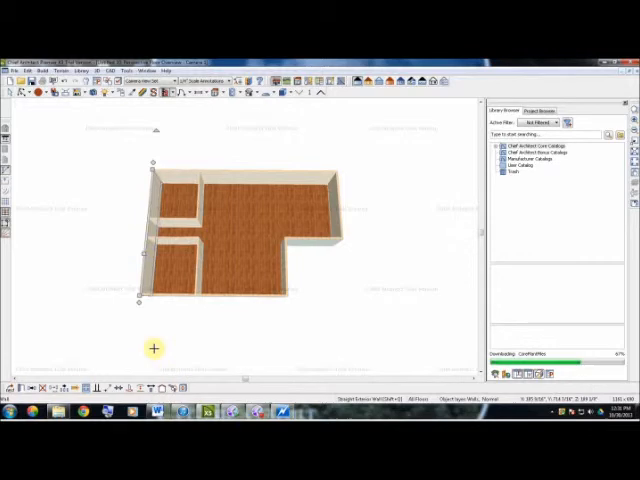
mouse_move(160, 338)
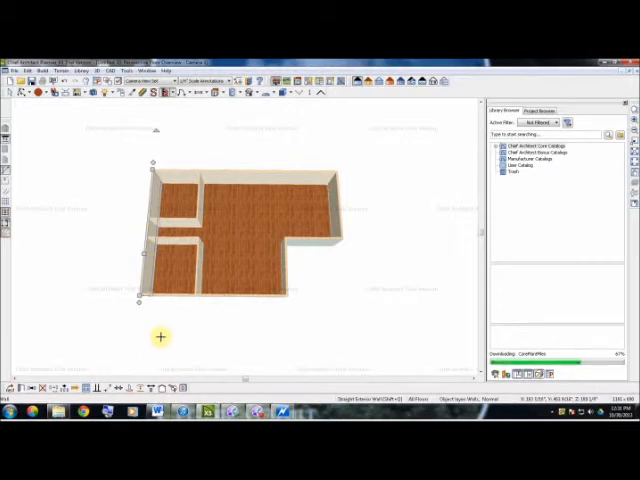